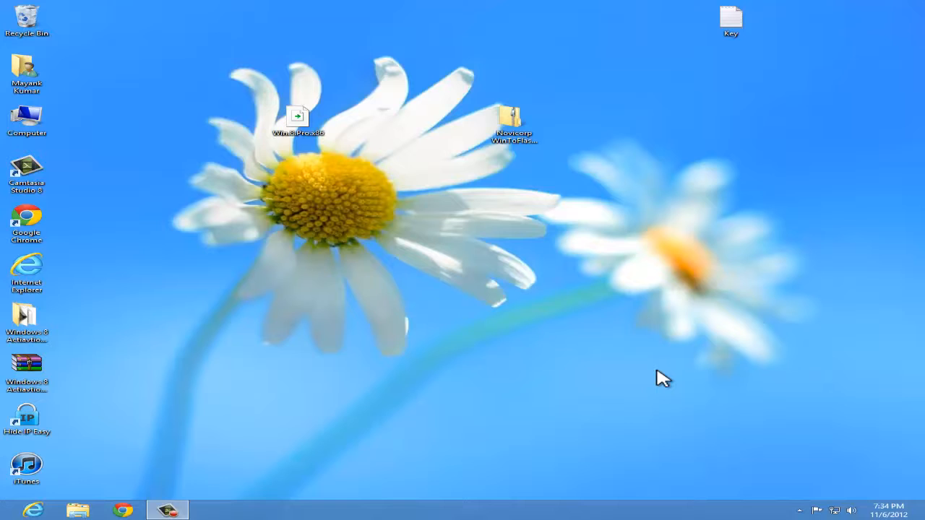
mouse_move(233, 110)
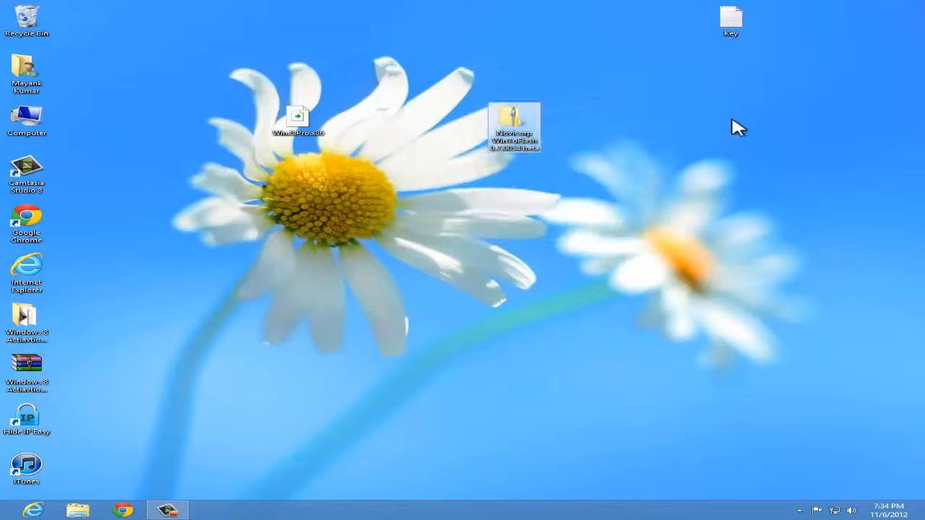
mouse_move(448, 80)
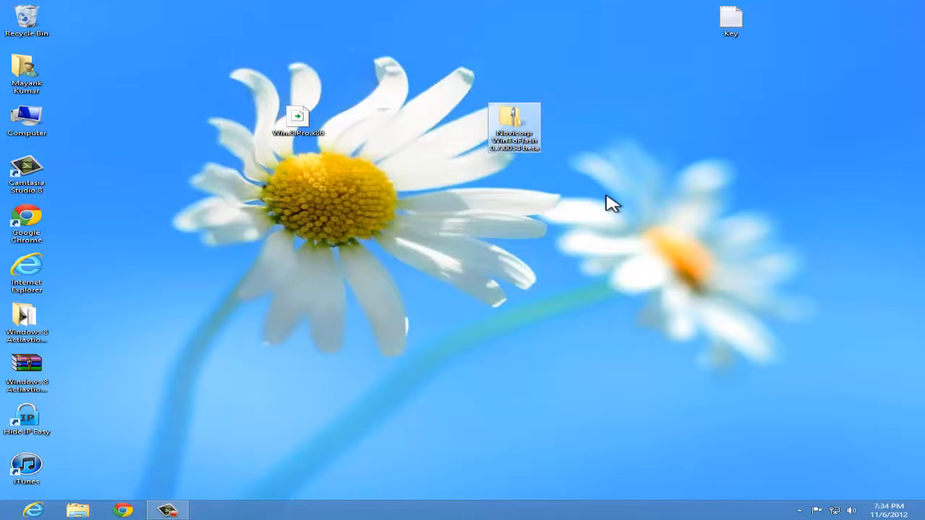
mouse_move(179, 93)
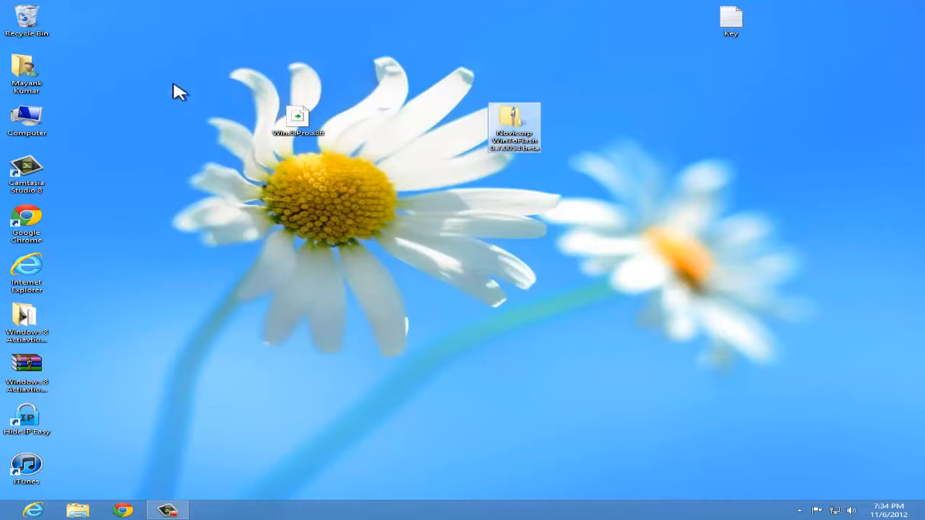
- Rearrange the WinToFlash archive and Win.8.Pro.x86 image icons on the desktop
drag(515, 126, 785, 177)
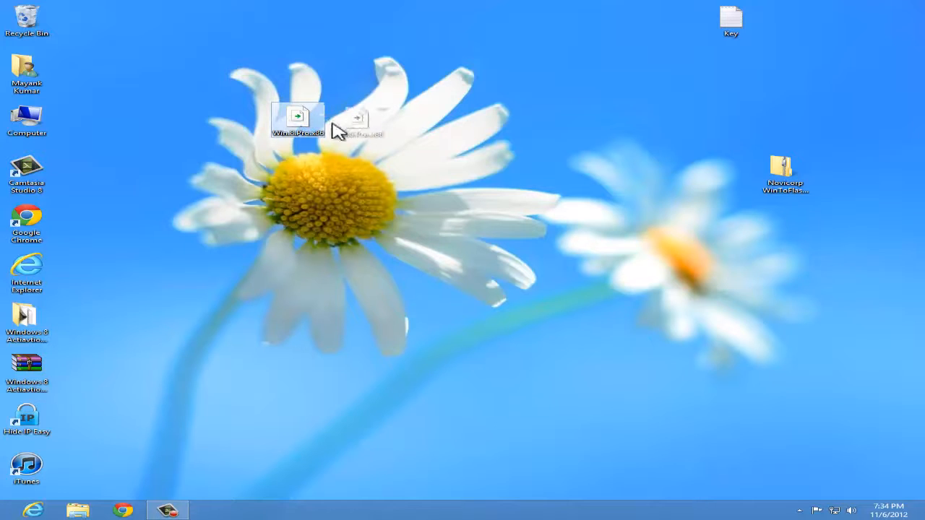
click(786, 173)
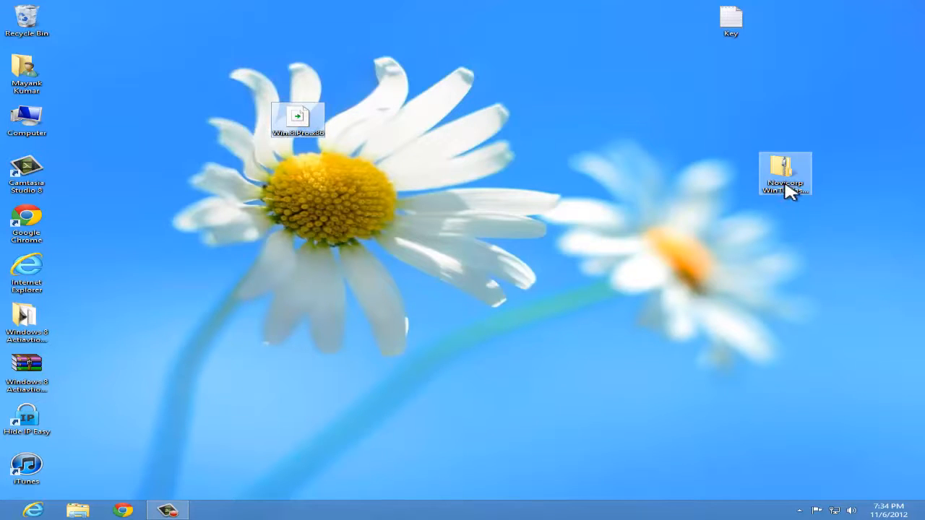
drag(786, 174, 514, 128)
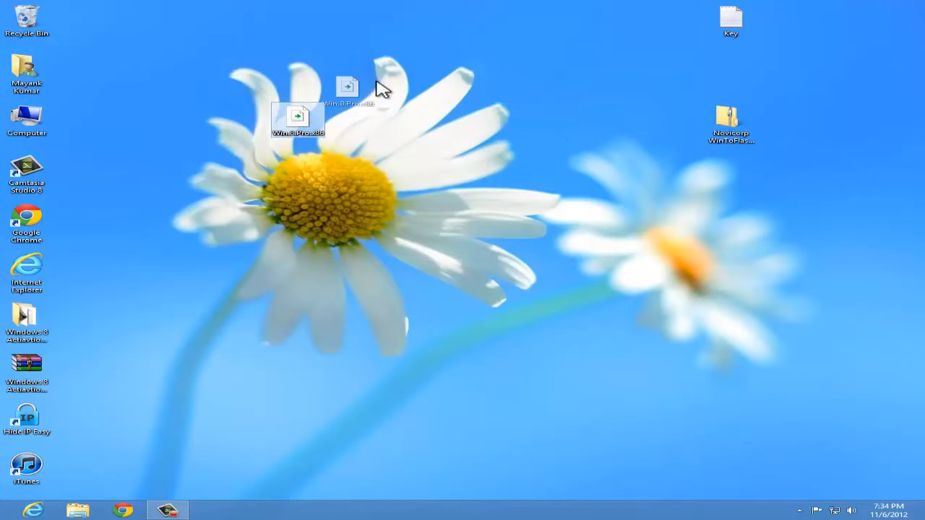
- Extract the Win.8.Pro.x86 image with WinRAR into a new folder on the desktop
right_click(347, 119)
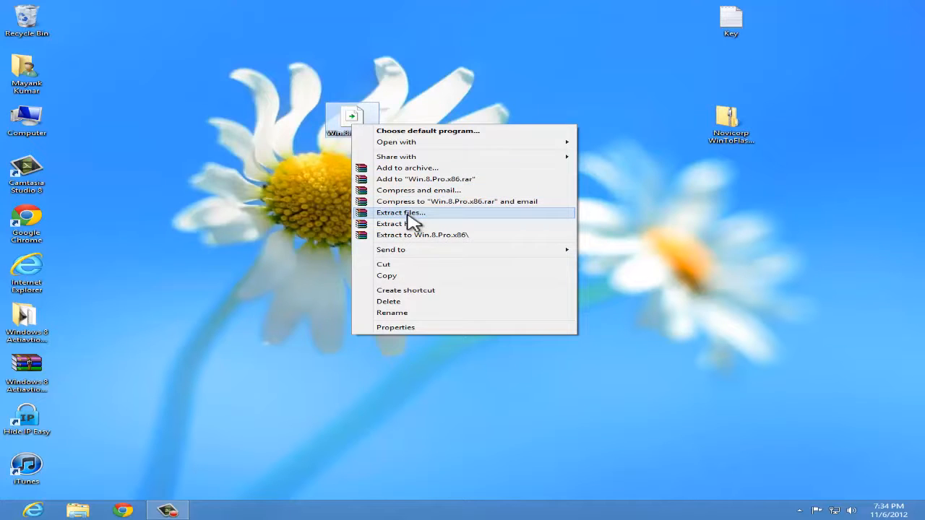
click(400, 212)
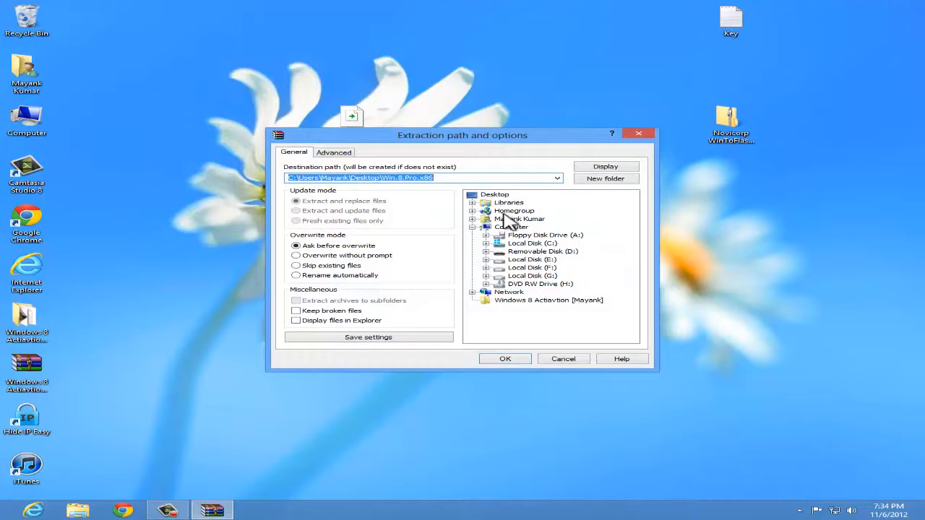
click(605, 178)
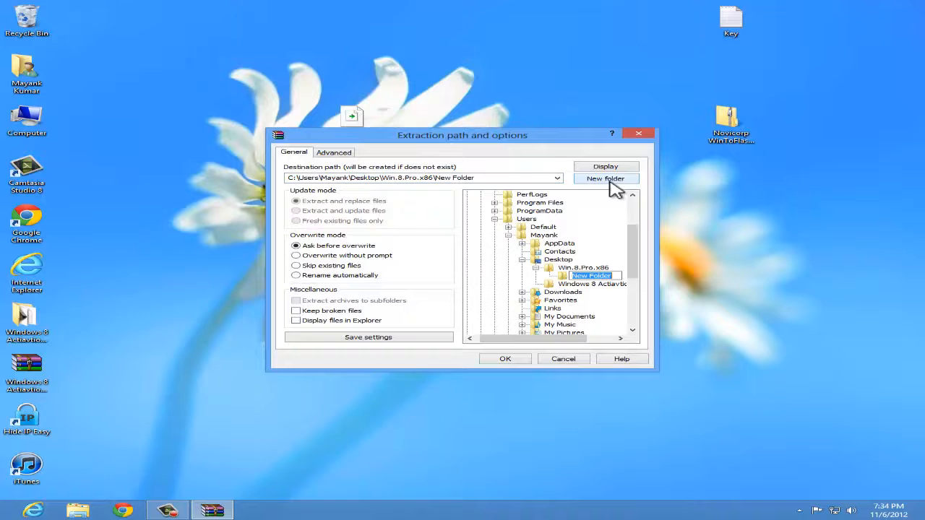
click(504, 359)
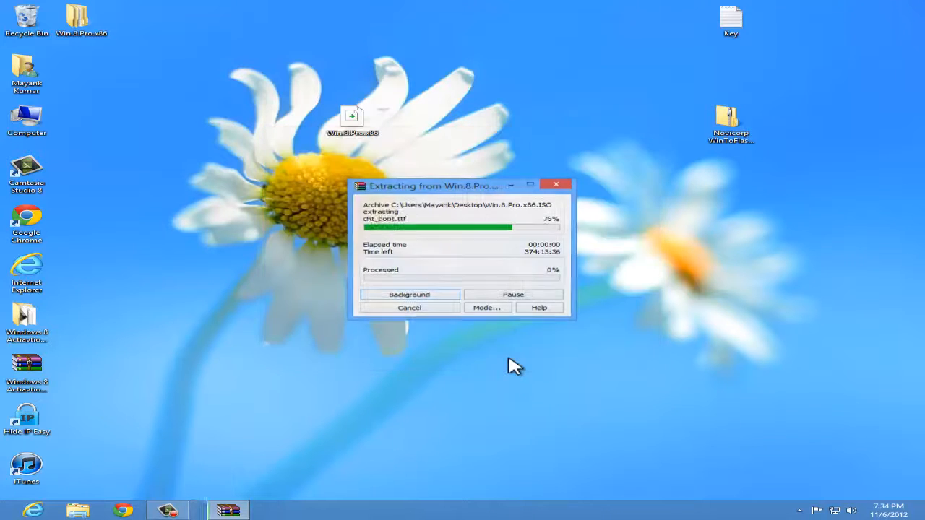
mouse_move(473, 312)
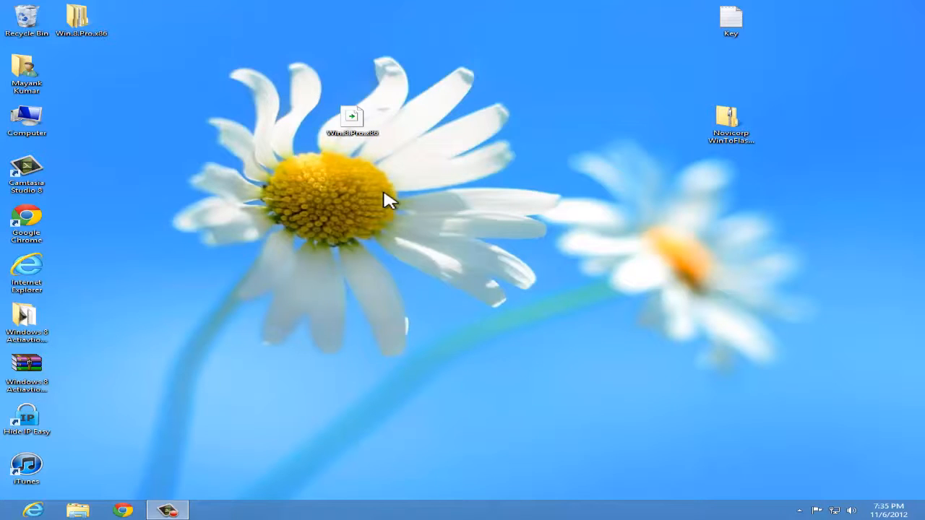
- Inspect the extracted Win.8.Pro.x86 folder, which holds only New Folder, then close it
click(81, 16)
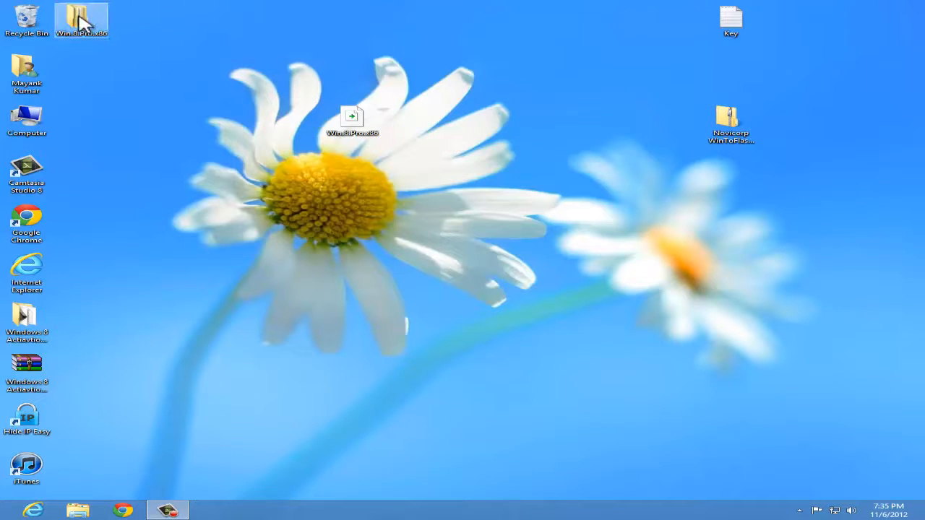
double_click(81, 20)
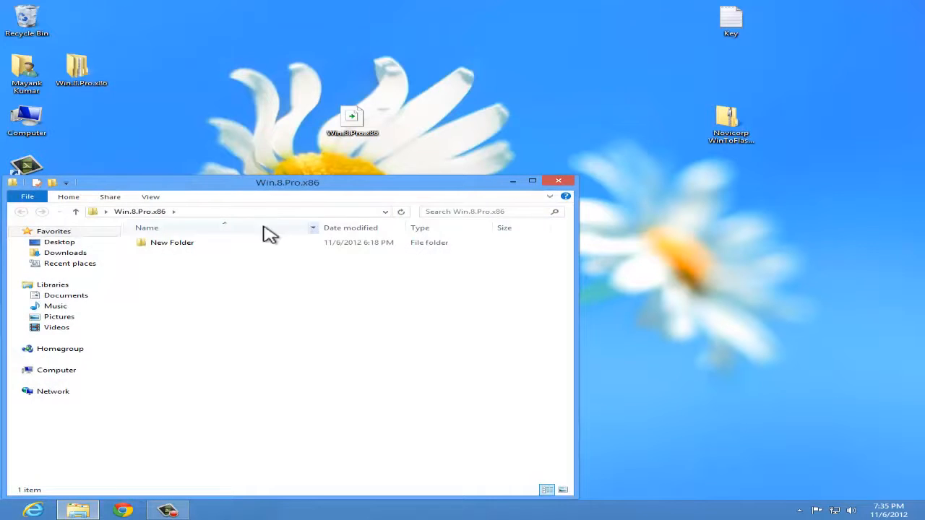
double_click(172, 242)
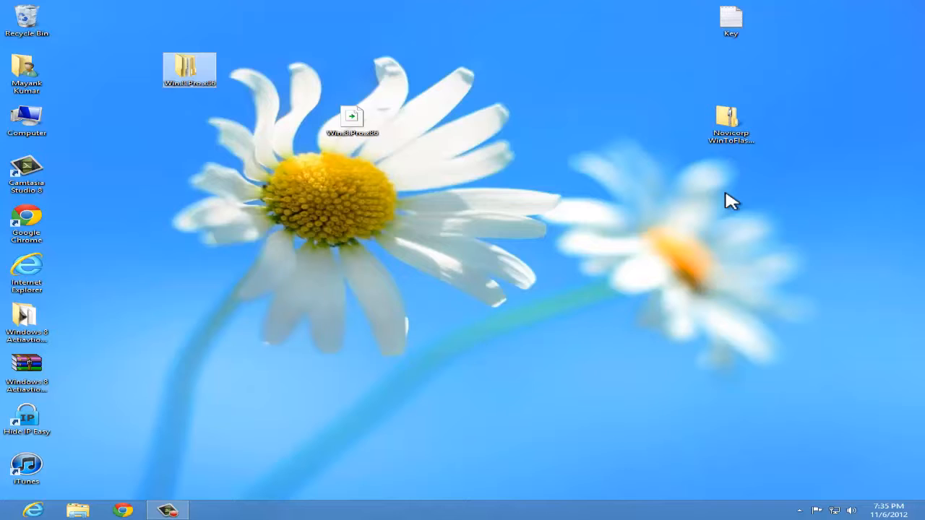
- Extract the WinToFlash archive with WinRAR into a New Folder on the desktop
drag(730, 119, 669, 177)
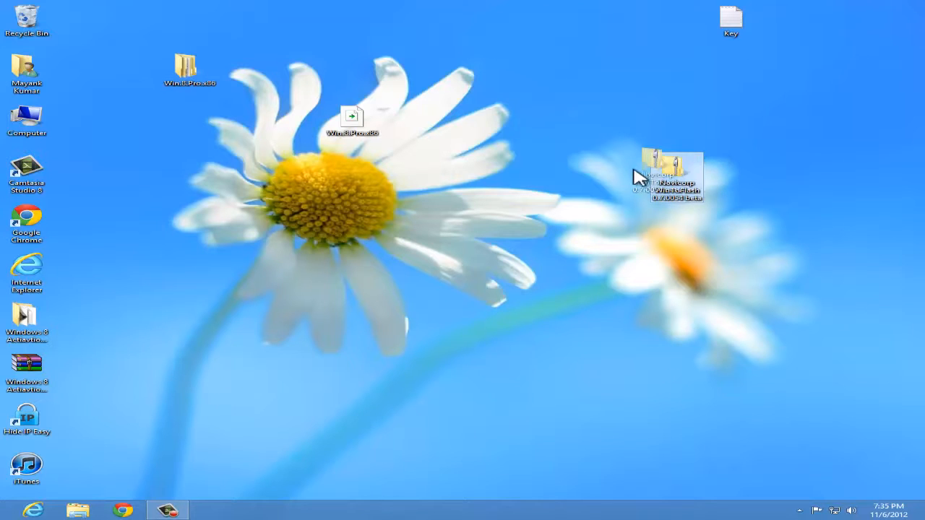
right_click(668, 177)
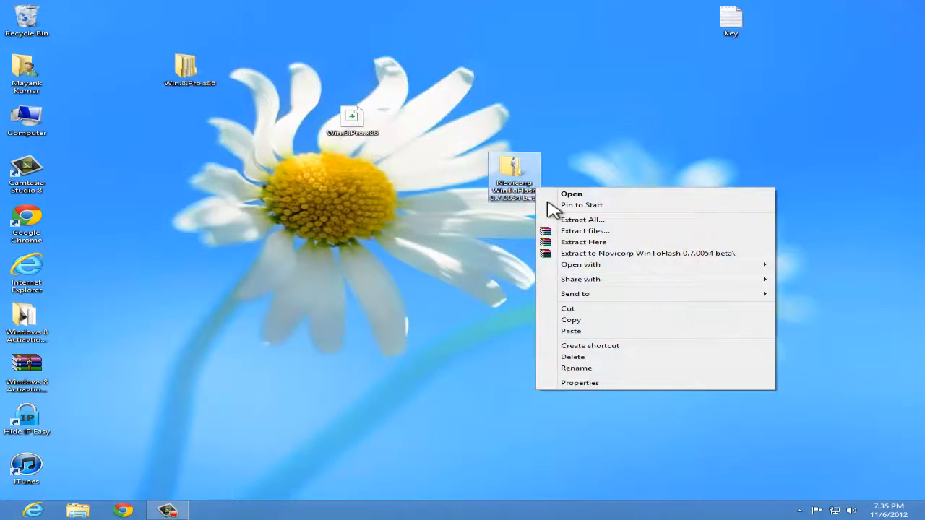
mouse_move(614, 235)
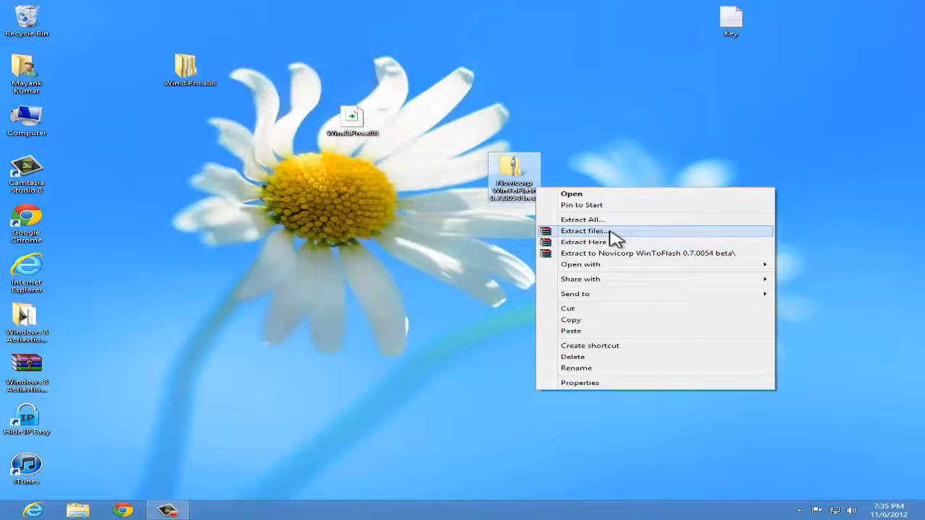
click(583, 231)
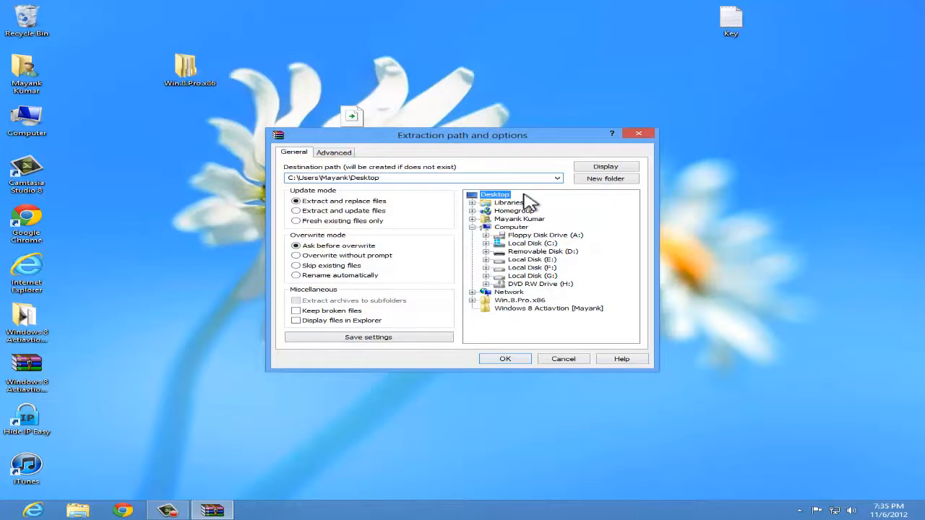
click(606, 179)
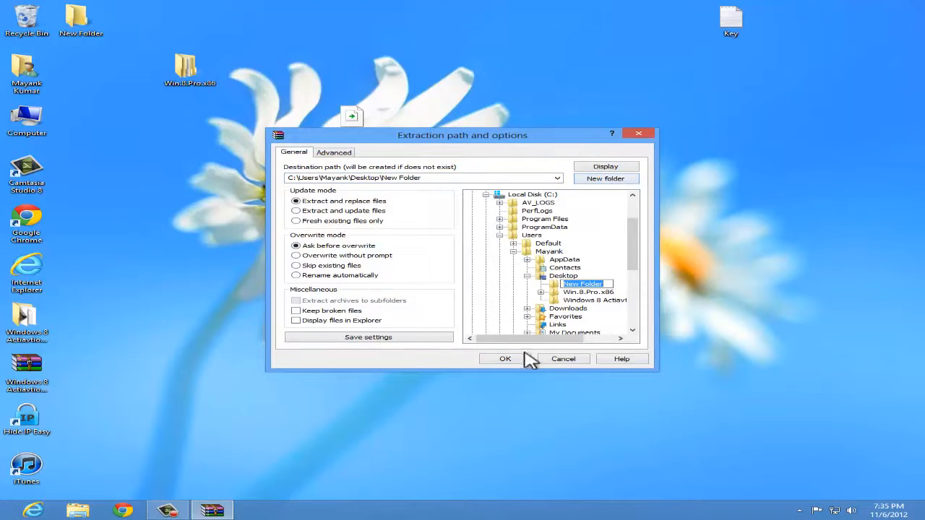
click(506, 358)
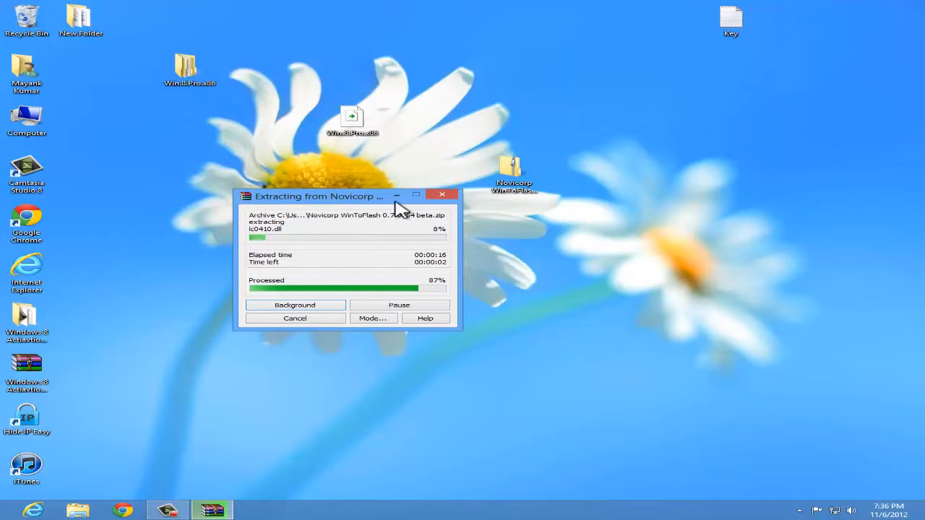
drag(318, 196, 369, 172)
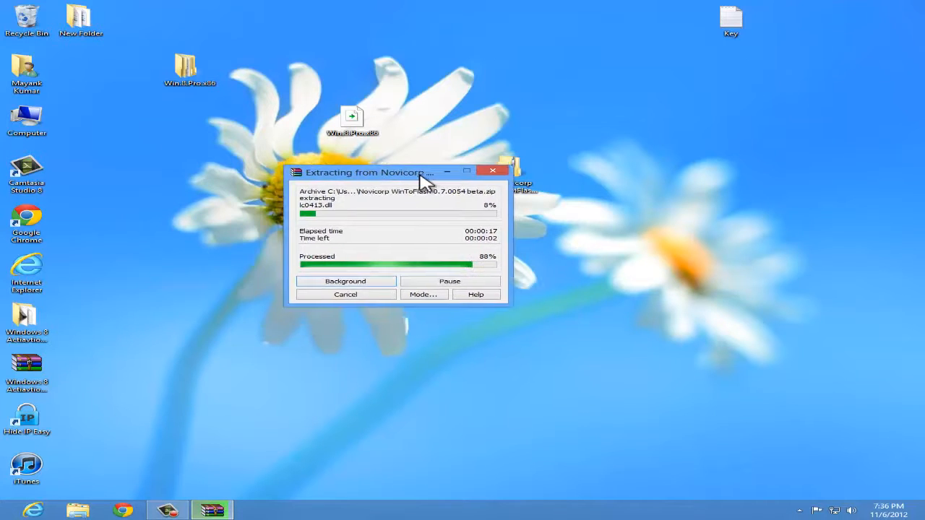
drag(369, 172, 412, 208)
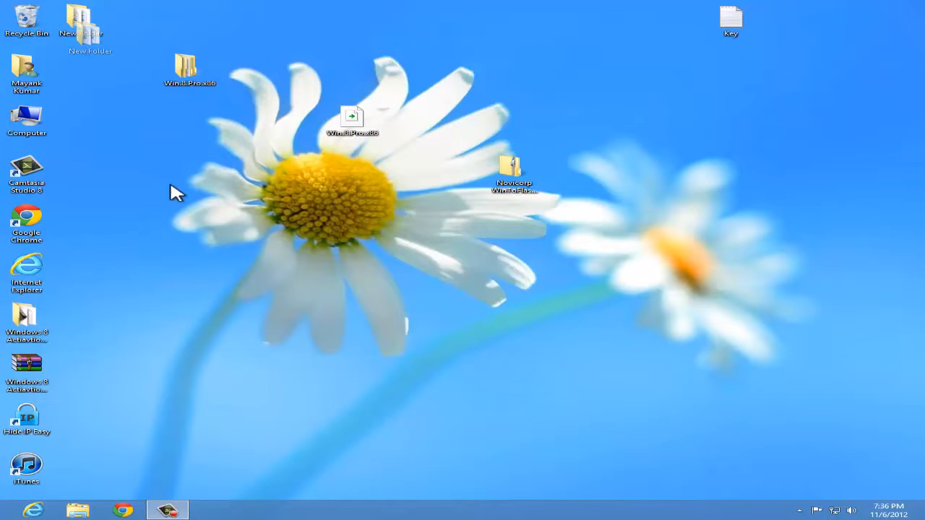
- Launch the WinToFlash application from the extracted New Folder
double_click(82, 21)
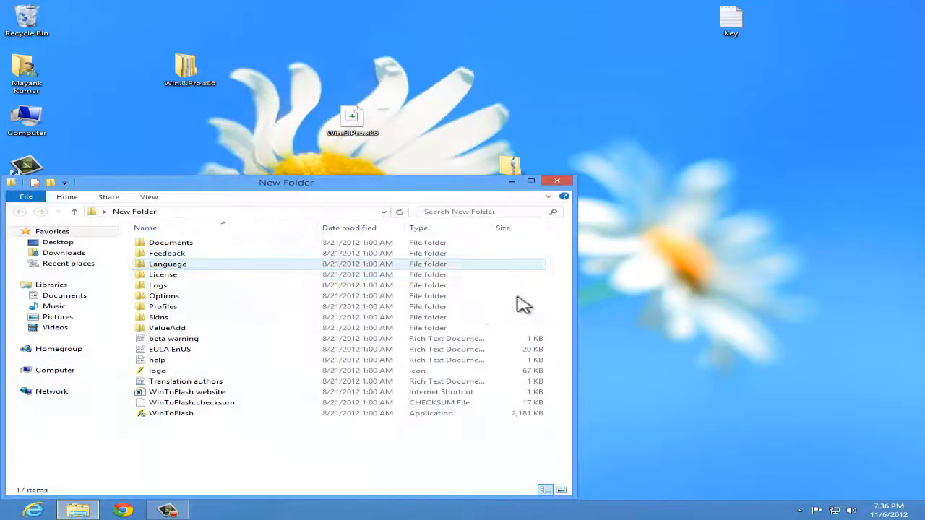
click(171, 413)
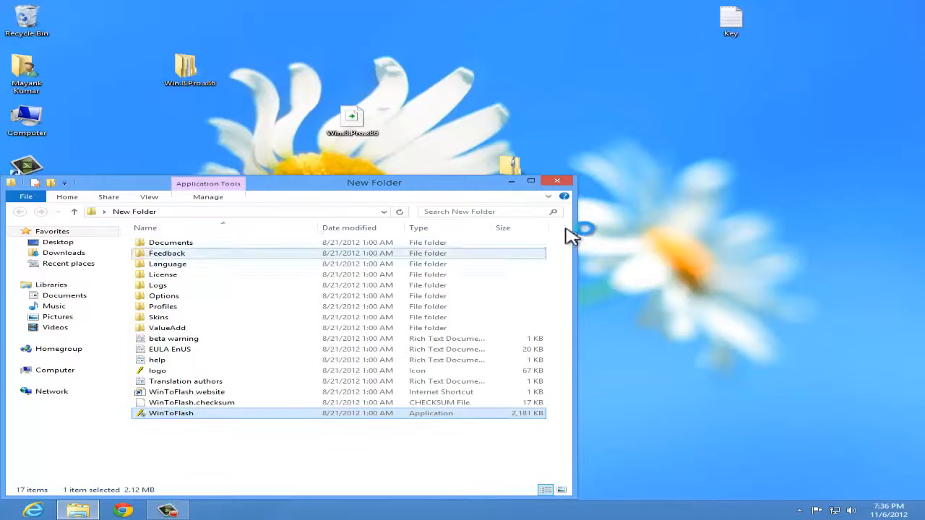
double_click(171, 413)
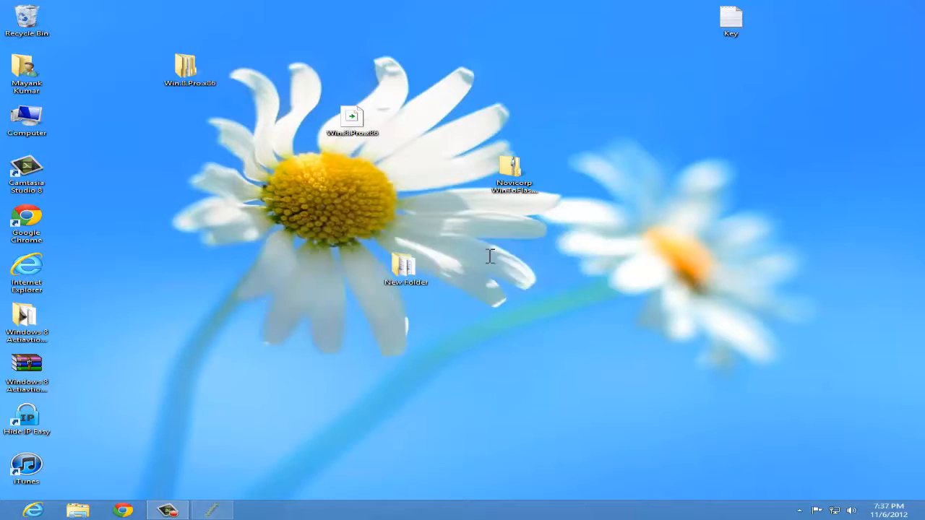
double_click(512, 174)
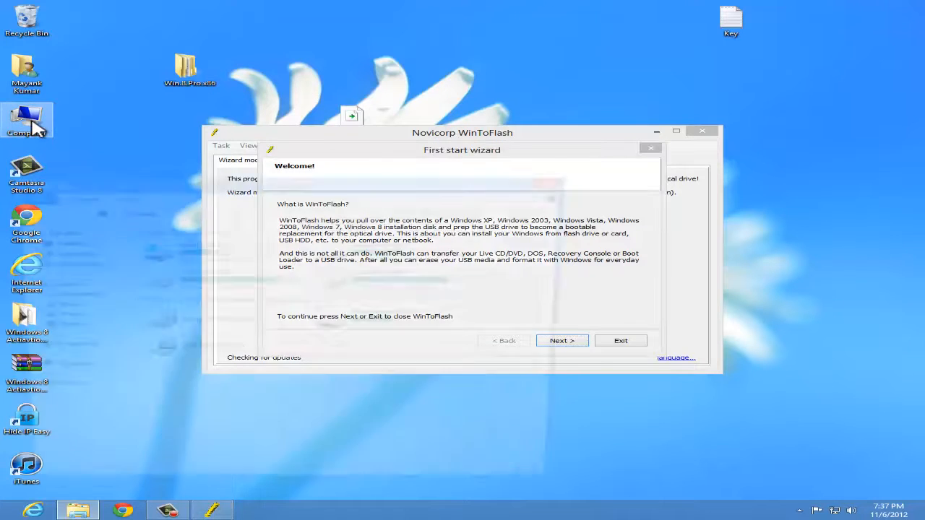
double_click(27, 119)
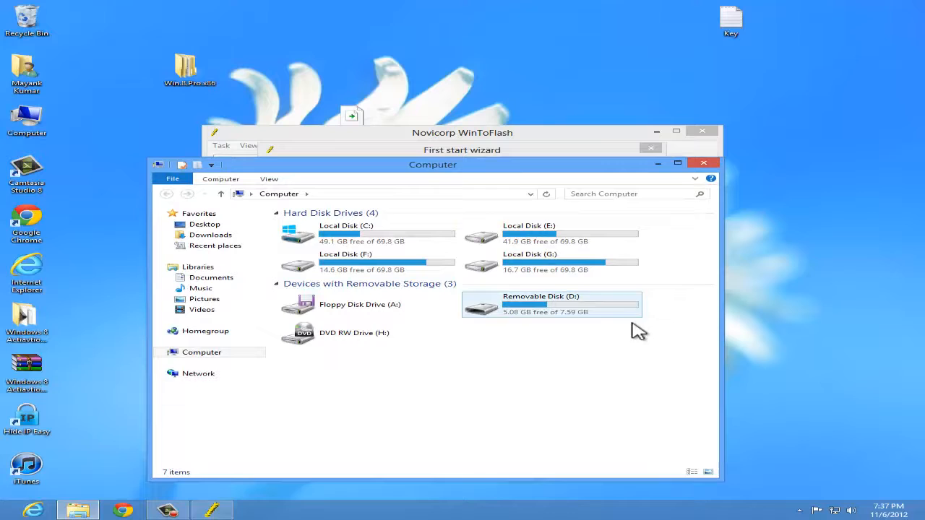
- Close the File Explorer Computer window to return to the first start wizard
click(551, 303)
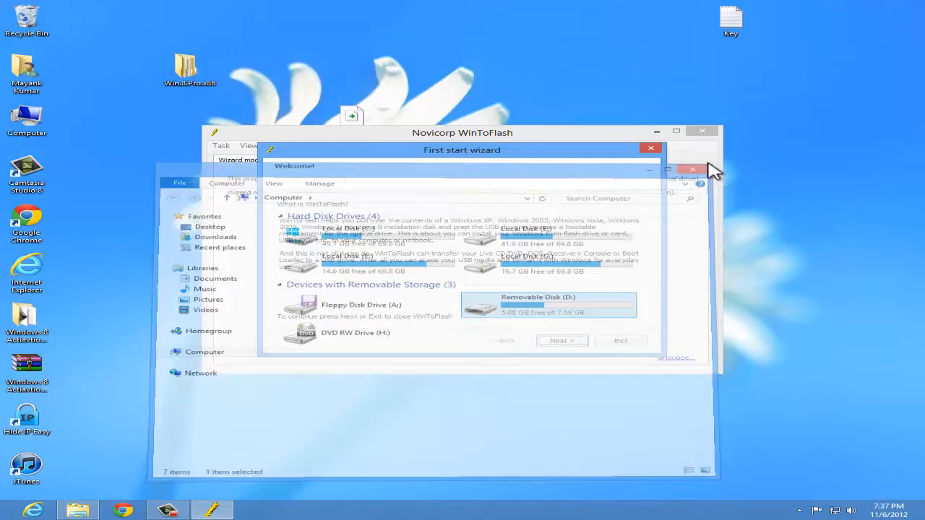
- Complete the first start wizard: accept the EULA, skip the key file, keep Quick Setup and finish
click(563, 341)
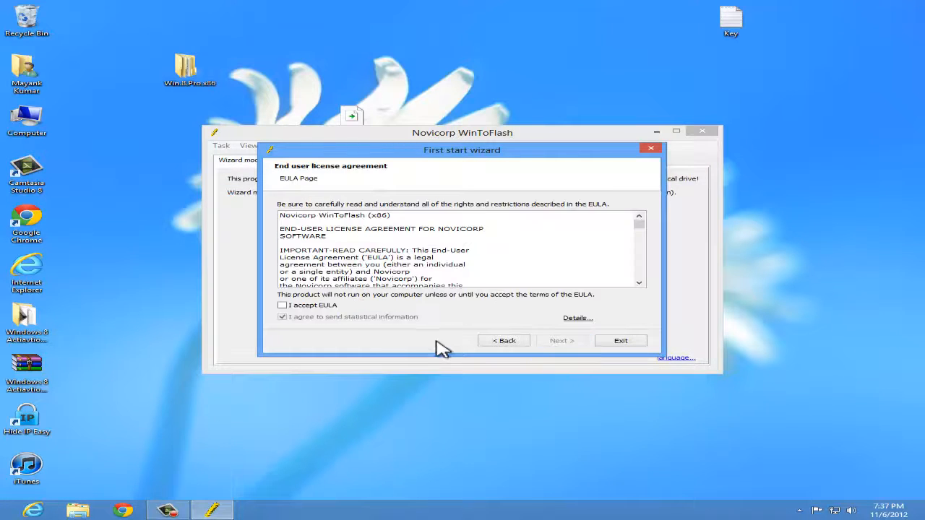
click(561, 340)
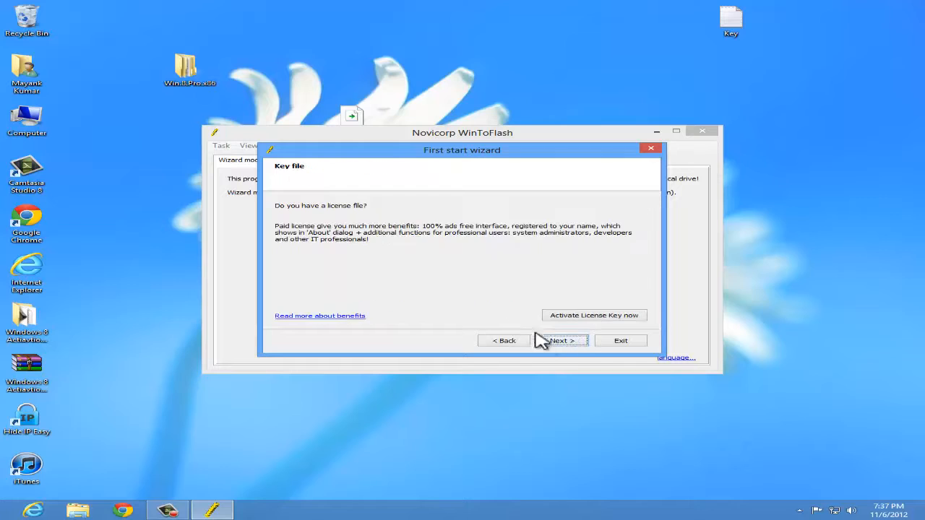
click(561, 340)
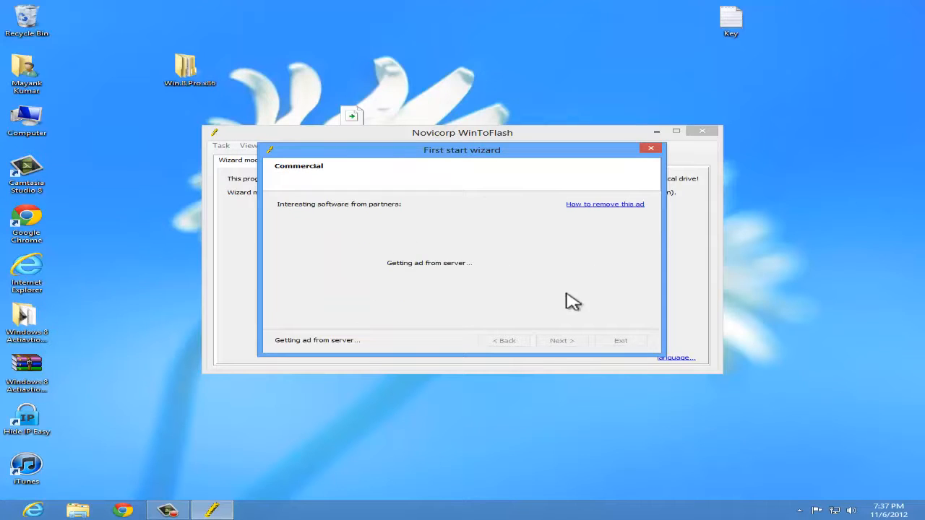
mouse_move(405, 231)
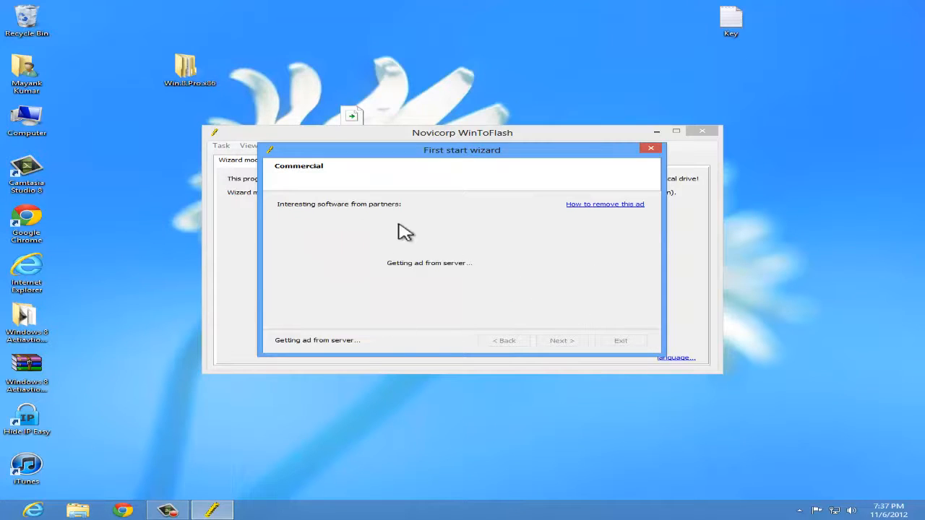
mouse_move(539, 344)
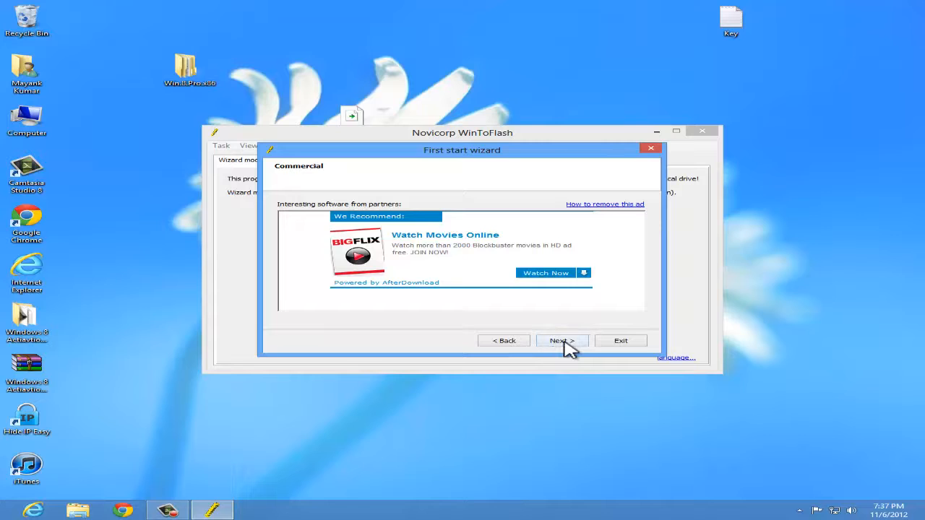
click(561, 340)
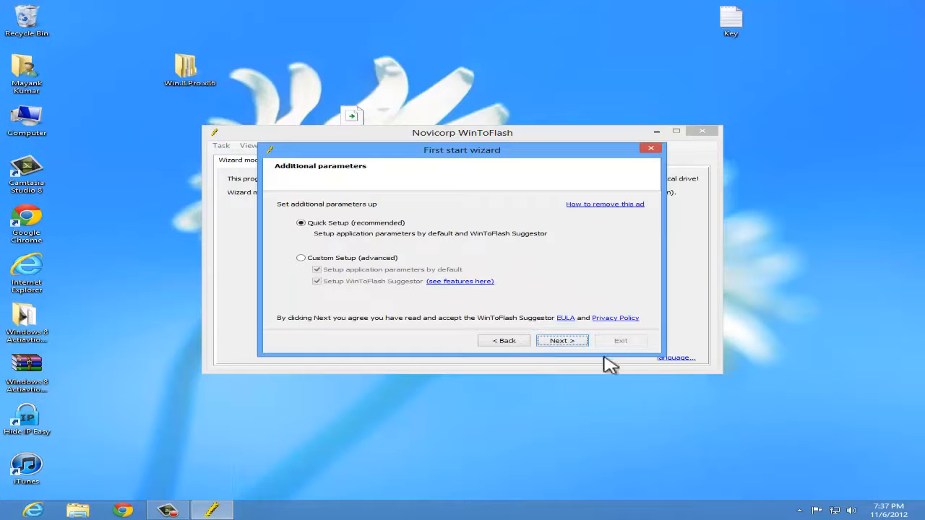
click(561, 340)
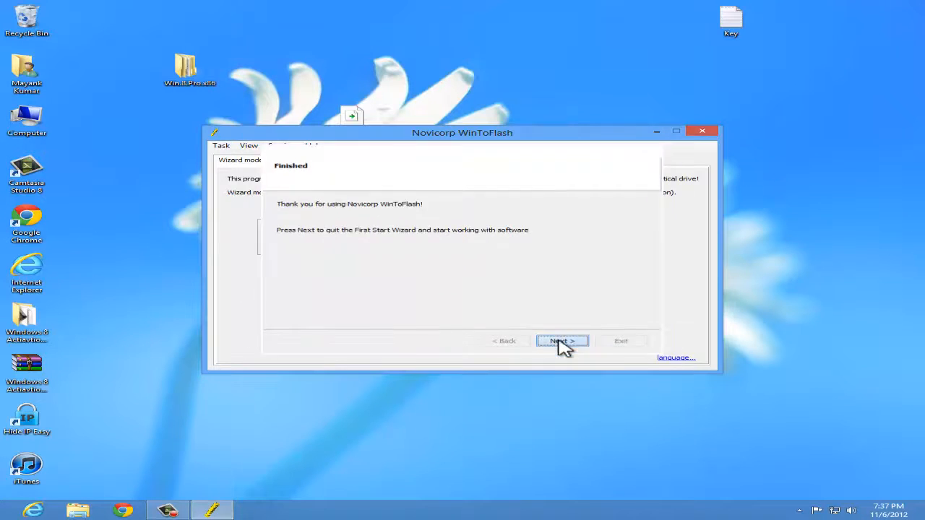
click(563, 341)
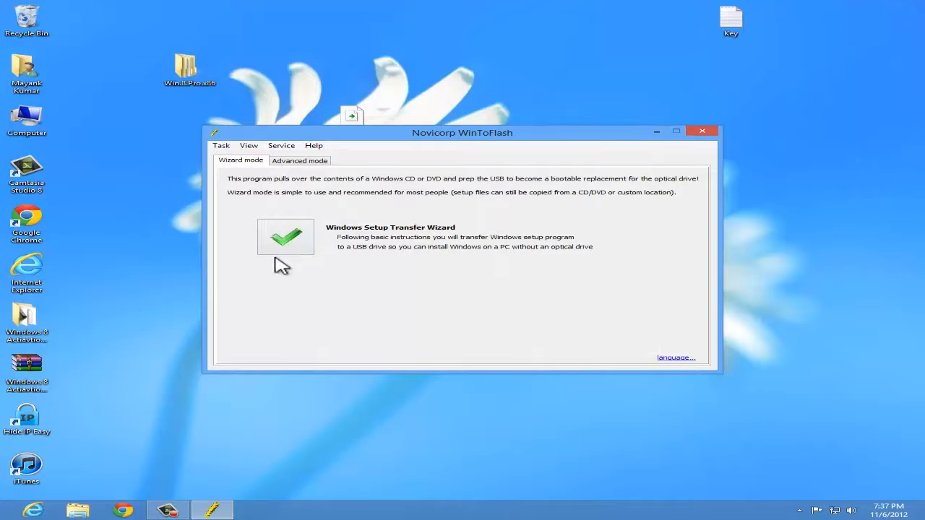
- Start the Windows Setup Transfer Wizard and continue to its Basic parameters page
click(285, 238)
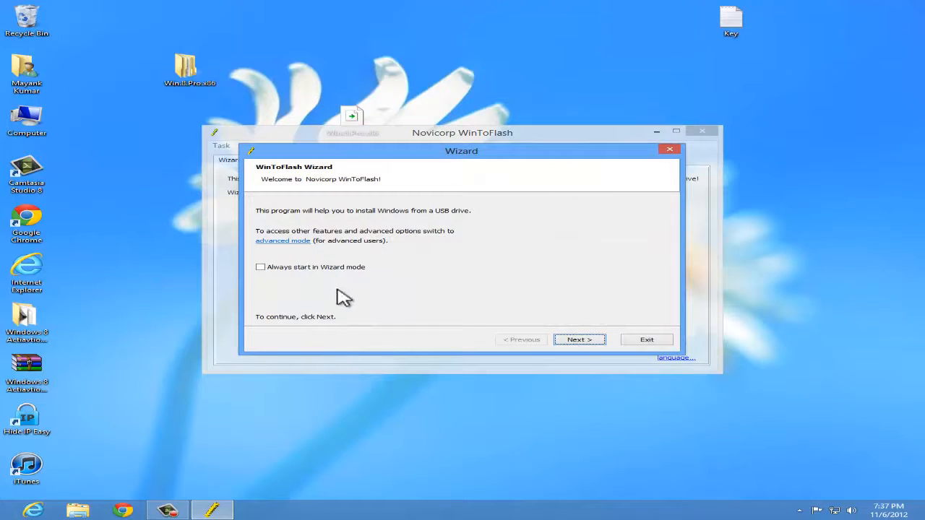
click(579, 340)
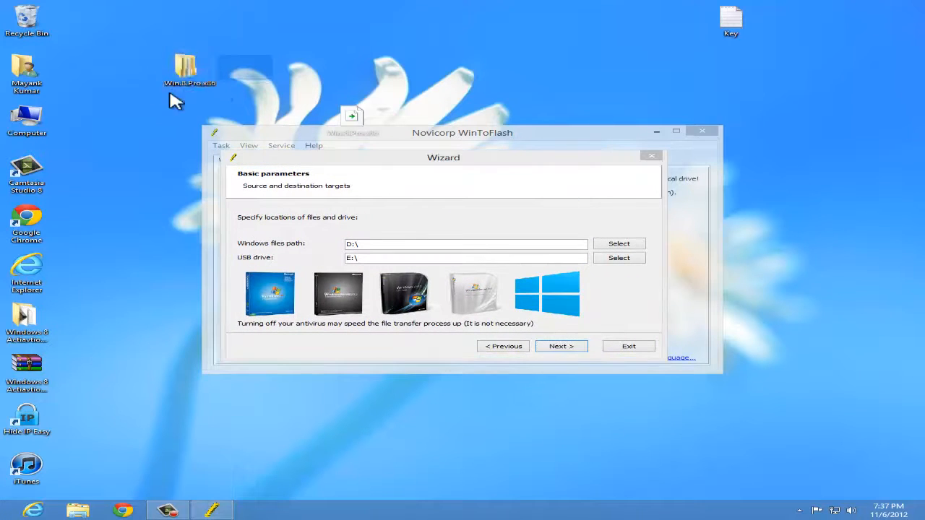
- Set the Windows files path to Win.8.Pro.x86\New Folder
click(619, 244)
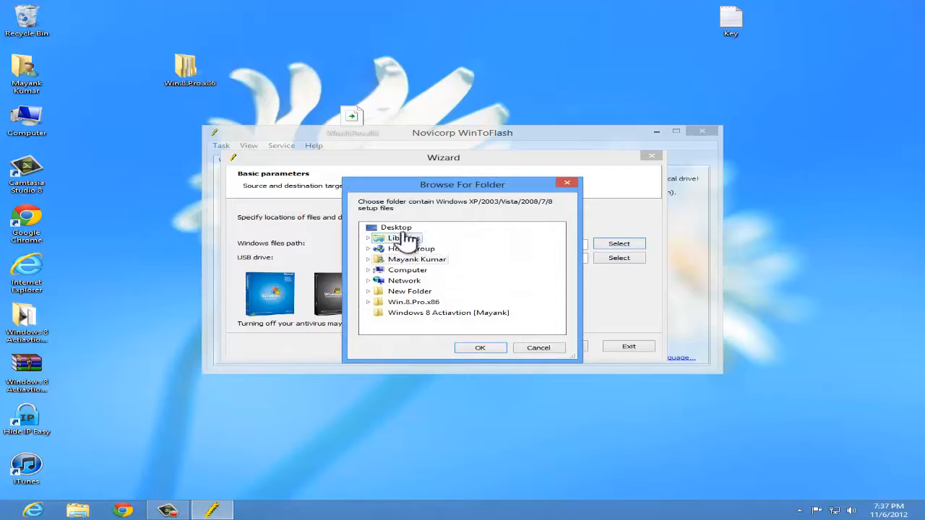
click(368, 301)
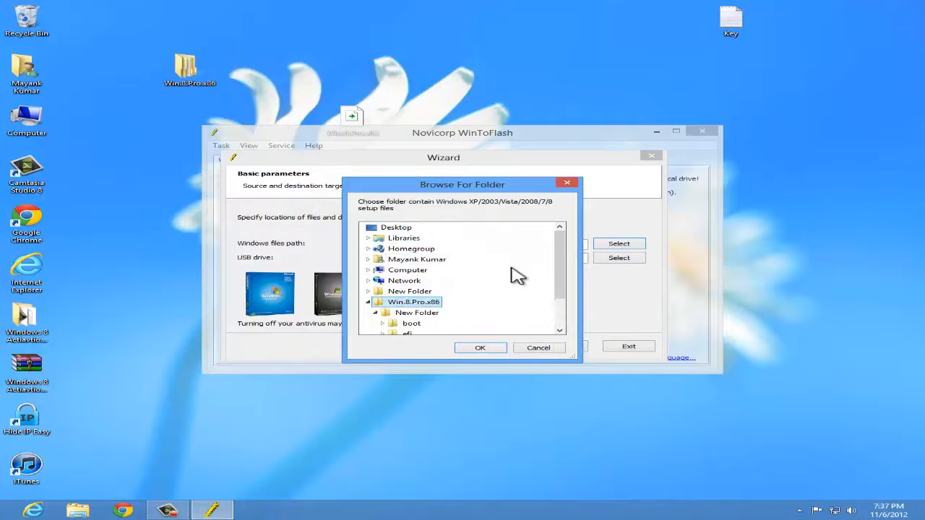
click(480, 348)
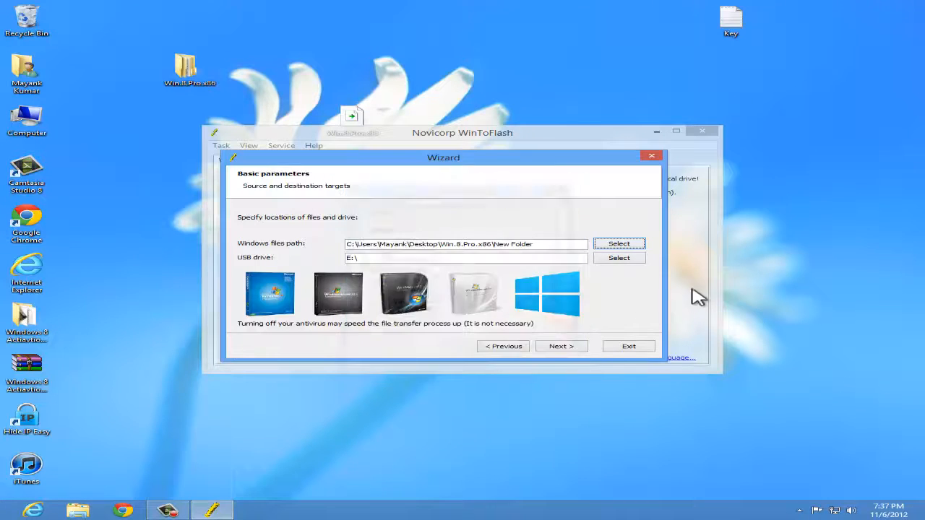
- Set the target USB drive to Removable Disk (D:)
click(619, 258)
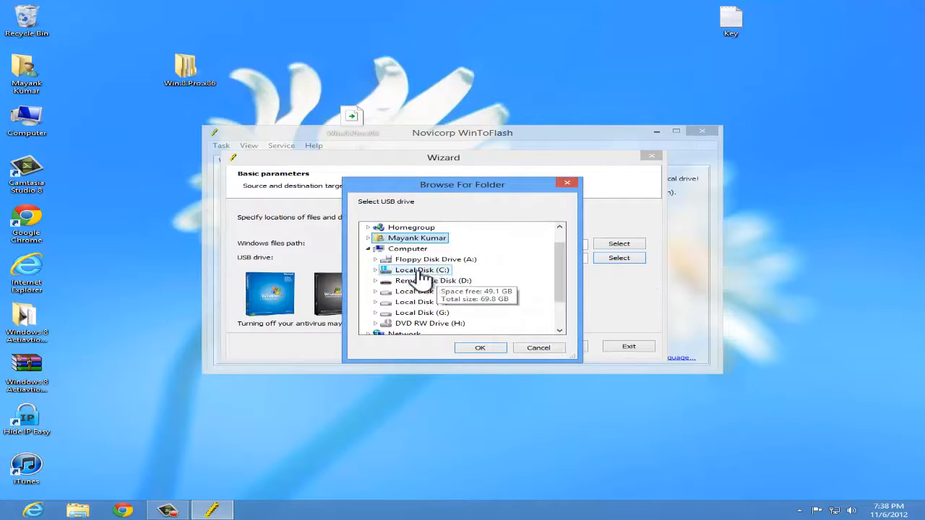
click(433, 280)
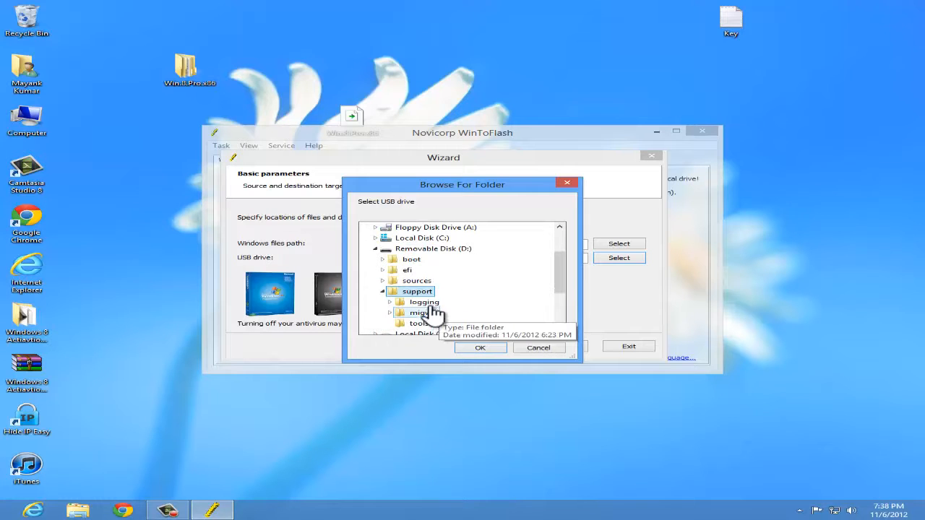
click(433, 249)
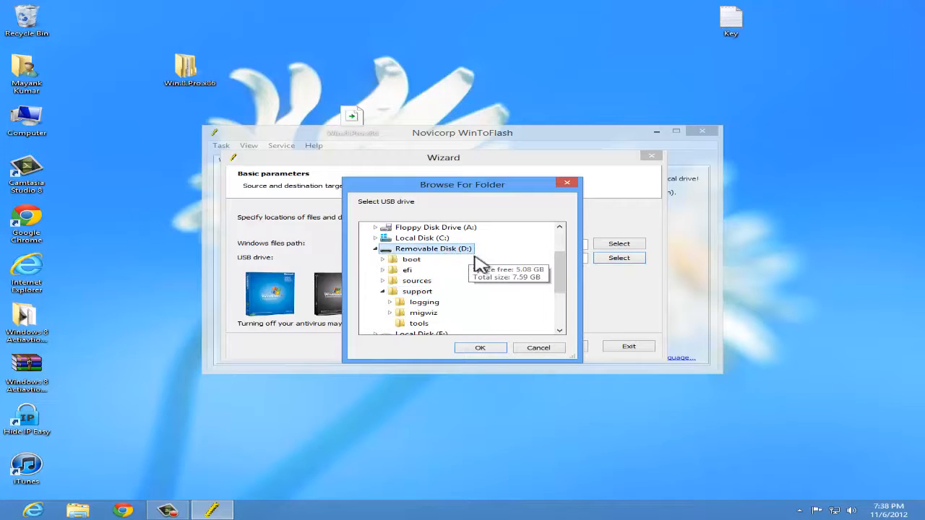
click(480, 348)
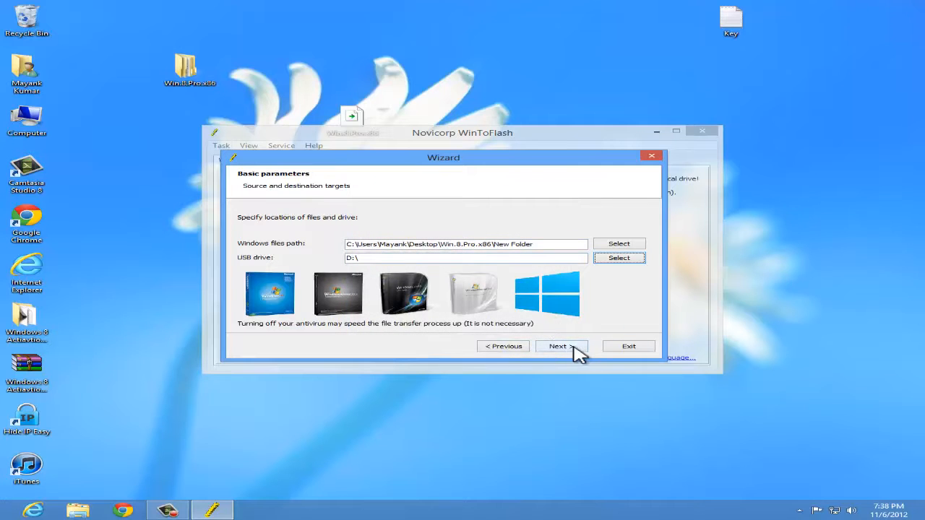
- Start the transfer, accepting the Windows license terms and approving the USB drive format
click(558, 346)
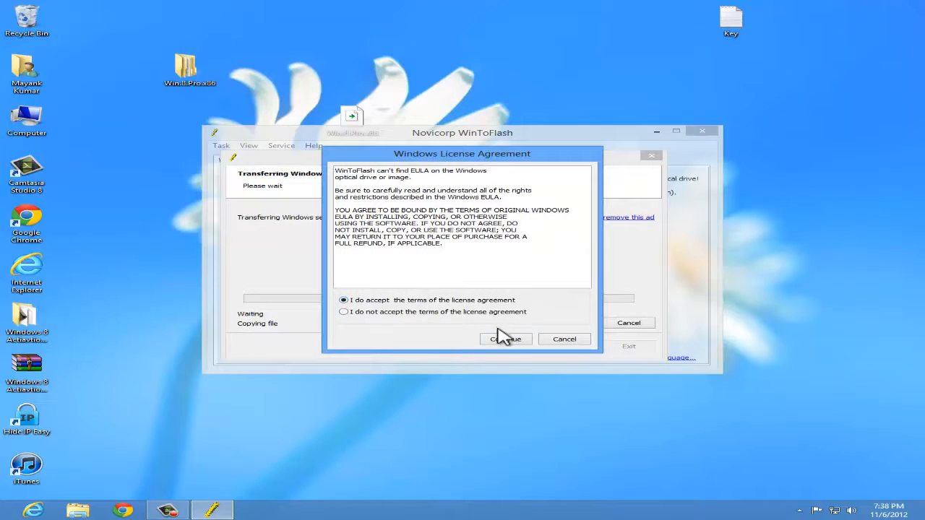
click(505, 339)
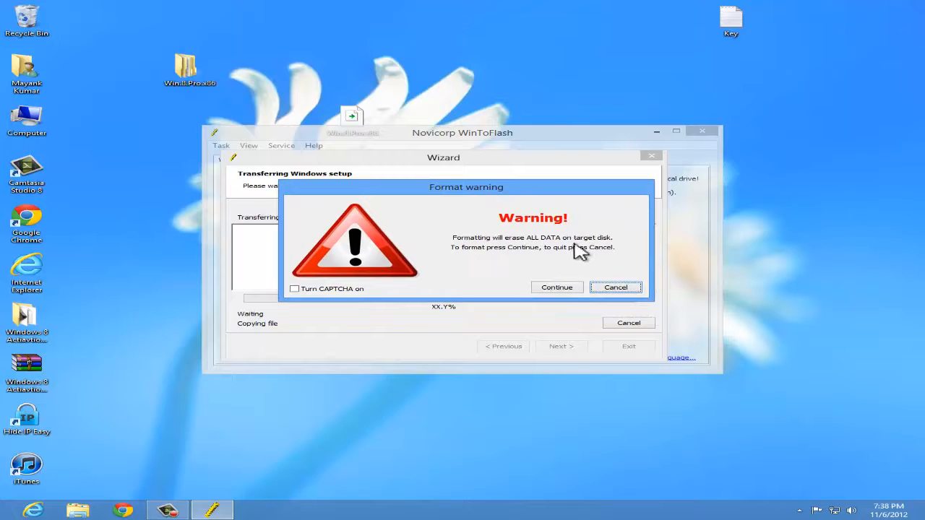
mouse_move(488, 282)
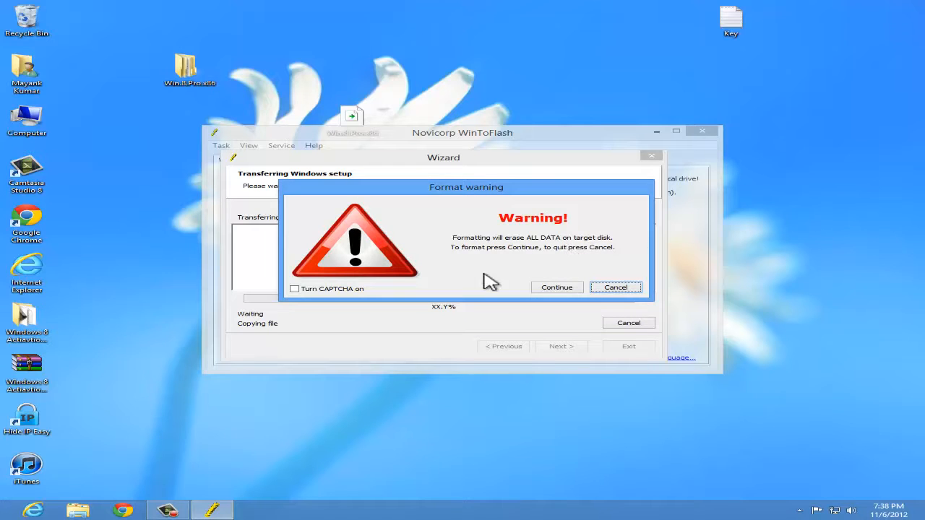
mouse_move(557, 296)
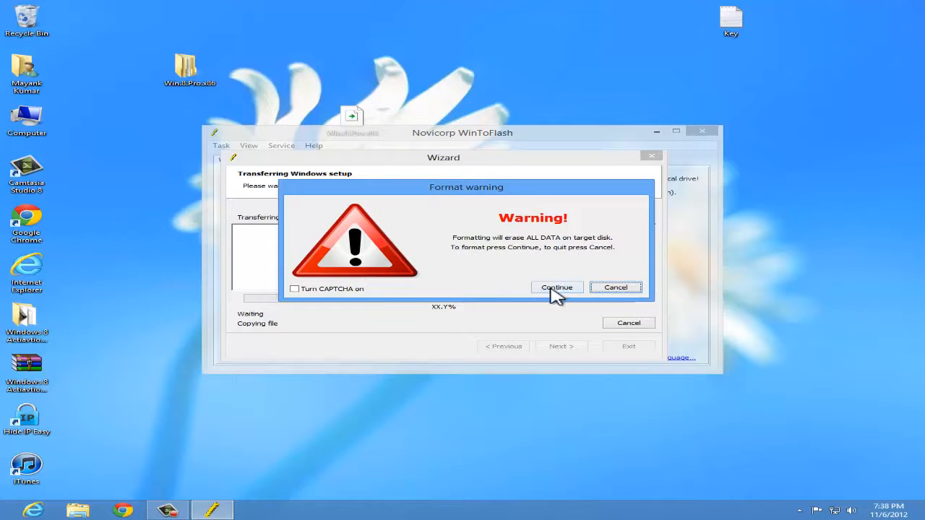
click(556, 287)
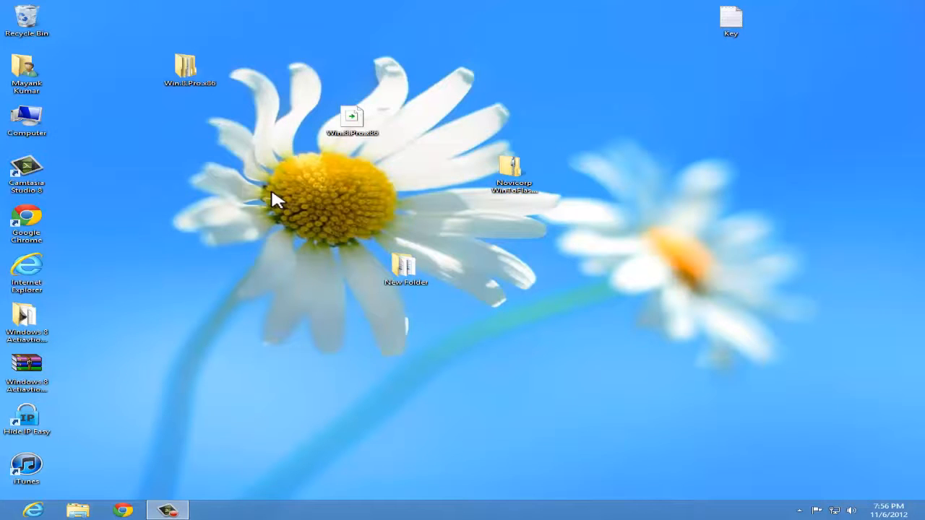
mouse_move(250, 195)
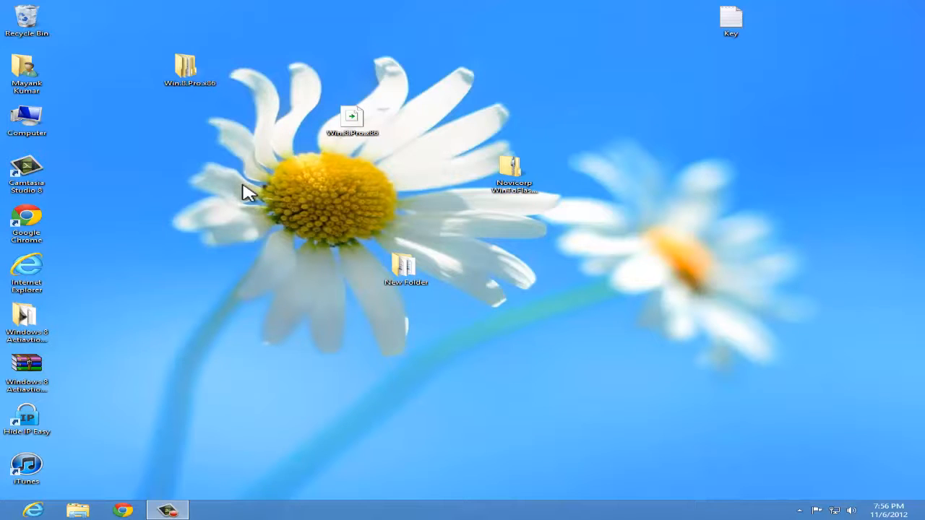
mouse_move(342, 217)
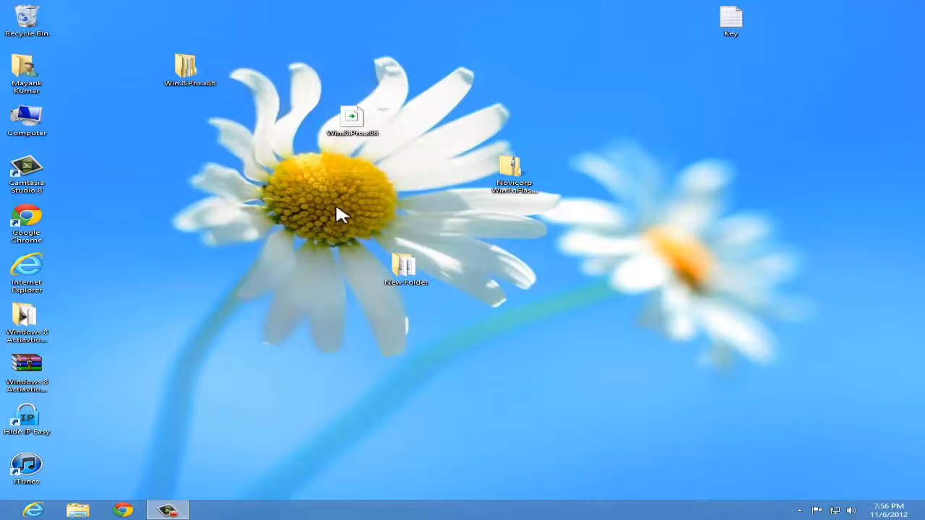
mouse_move(280, 214)
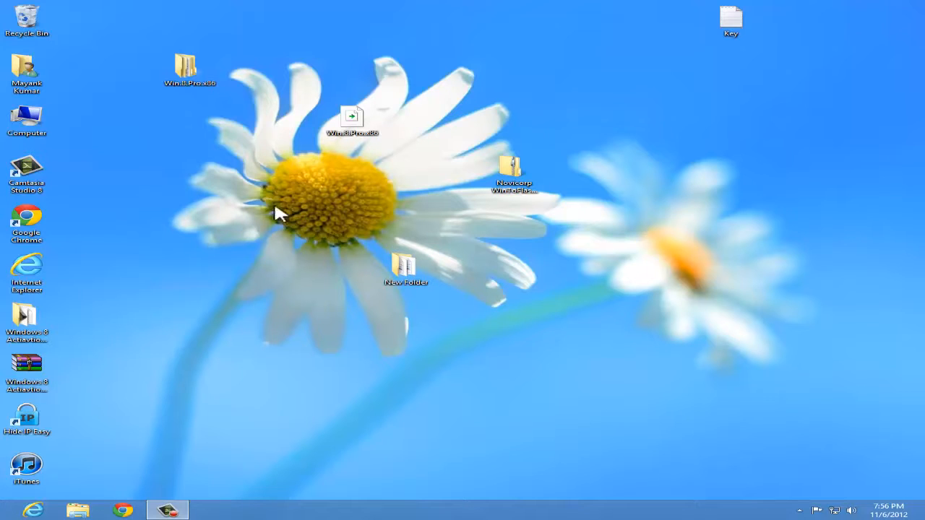